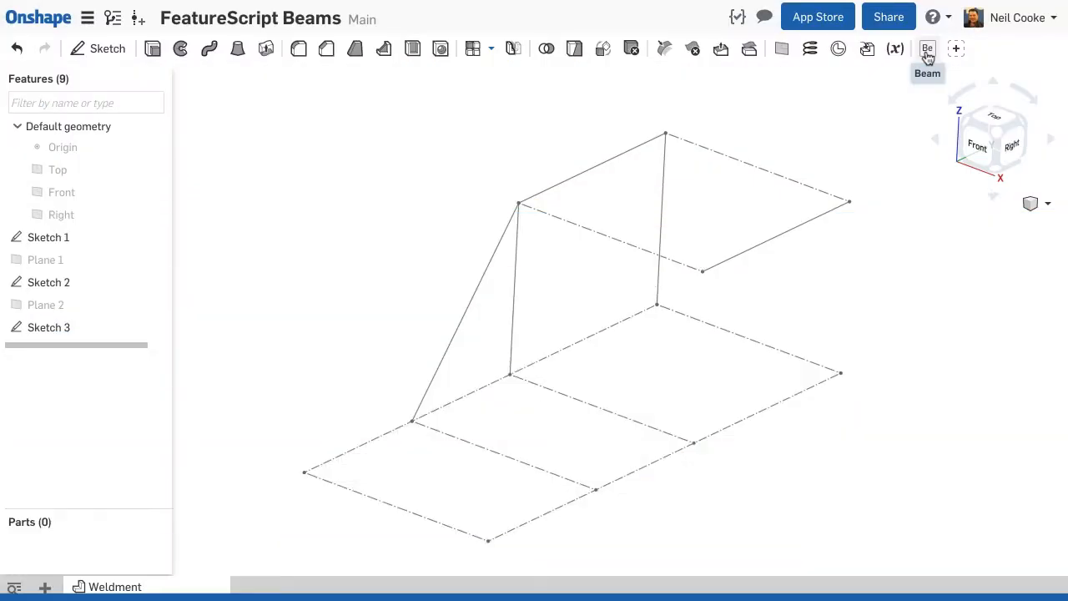
Begin a Beam feature and switch its standard from ANSI Inch to ISO.
{"action": "left_click", "coordinate": [928, 48]}
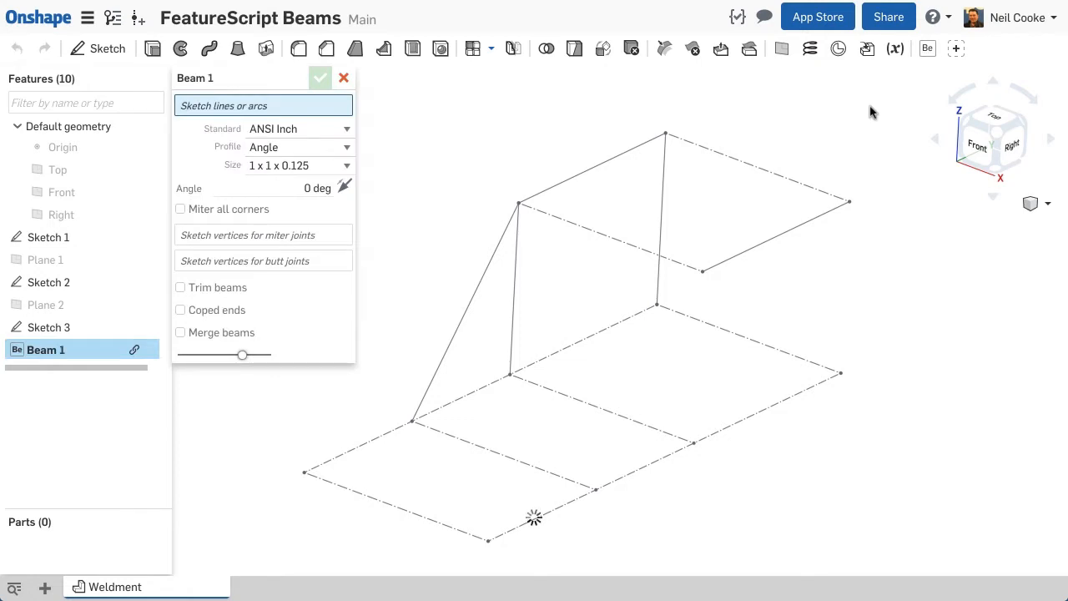
{"action": "left_click", "coordinate": [299, 127]}
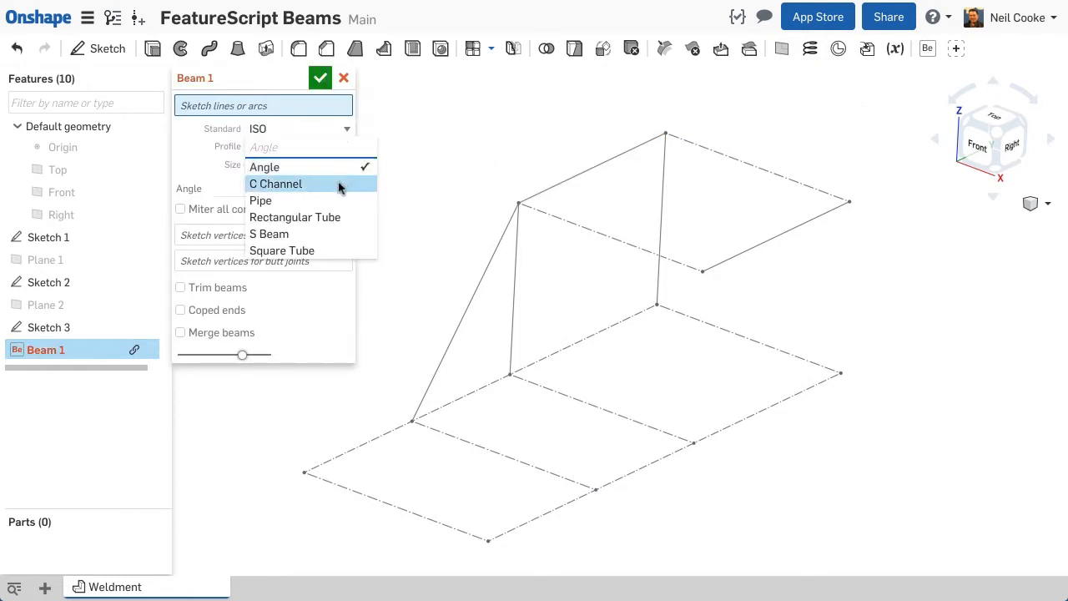
Choose 80 x 80 Square Tube along both rectangle edges with a 40 degree rotation angle.
{"action": "left_click", "coordinate": [282, 250]}
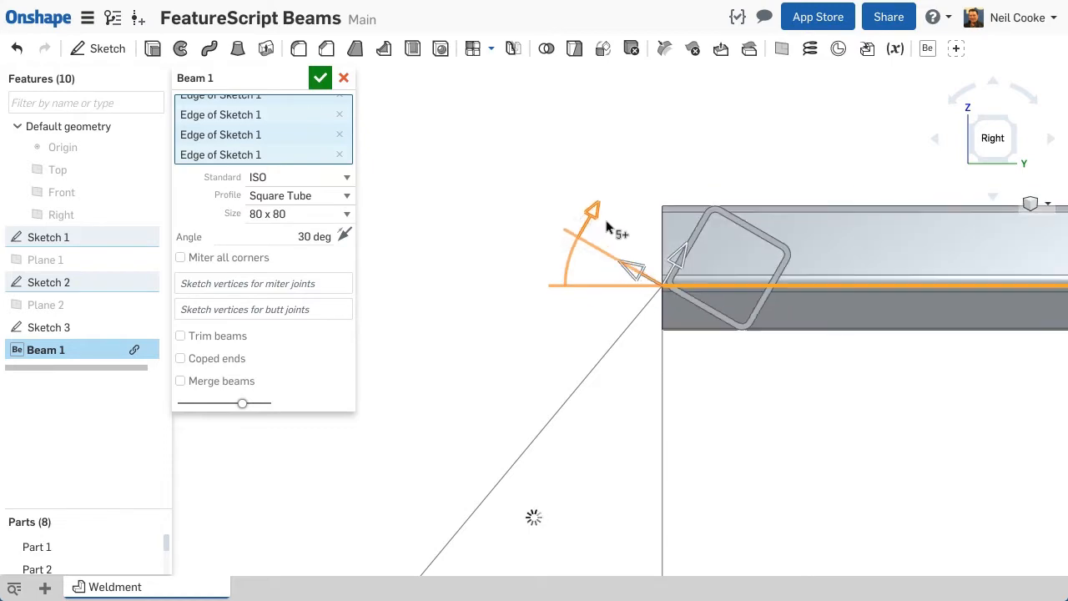
{"action": "type", "text": "40"}
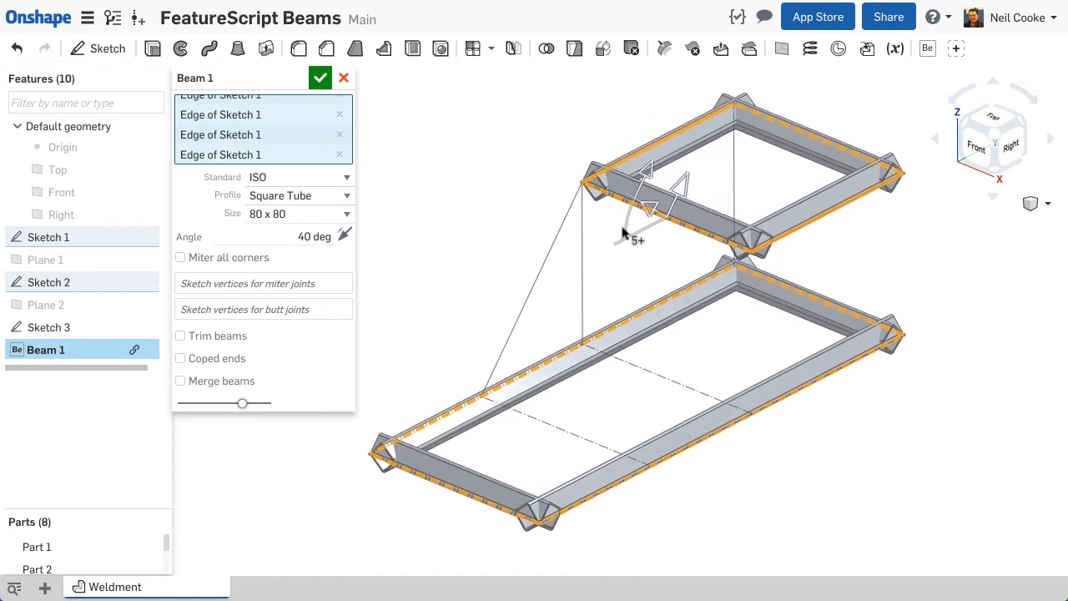
Reset the tube angle to 0 degrees and leave Miter all corners unchecked.
{"action": "left_click", "coordinate": [314, 237]}
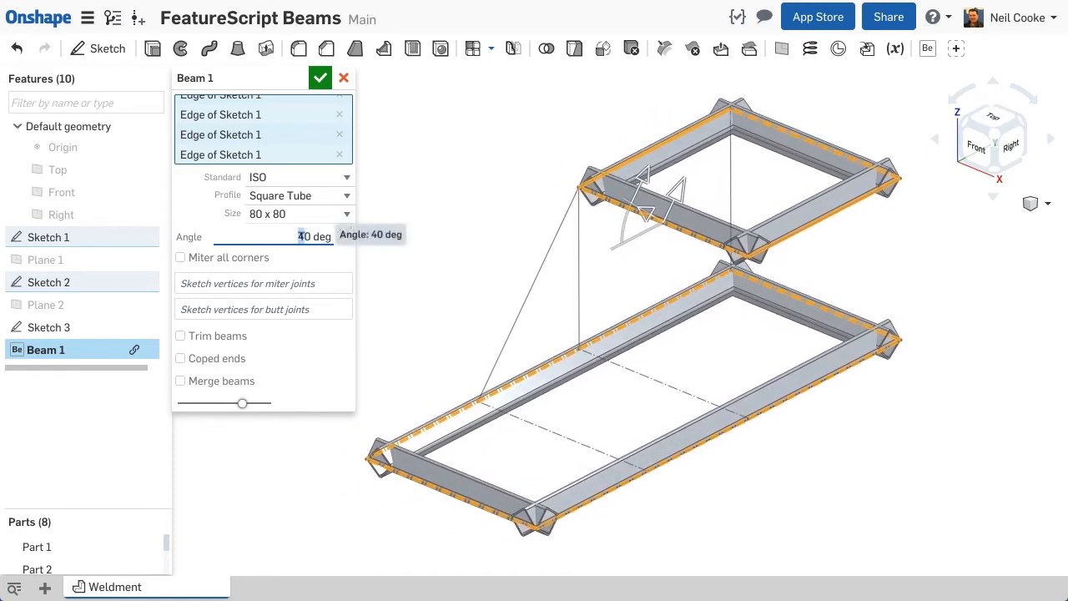
{"action": "type", "text": "0"}
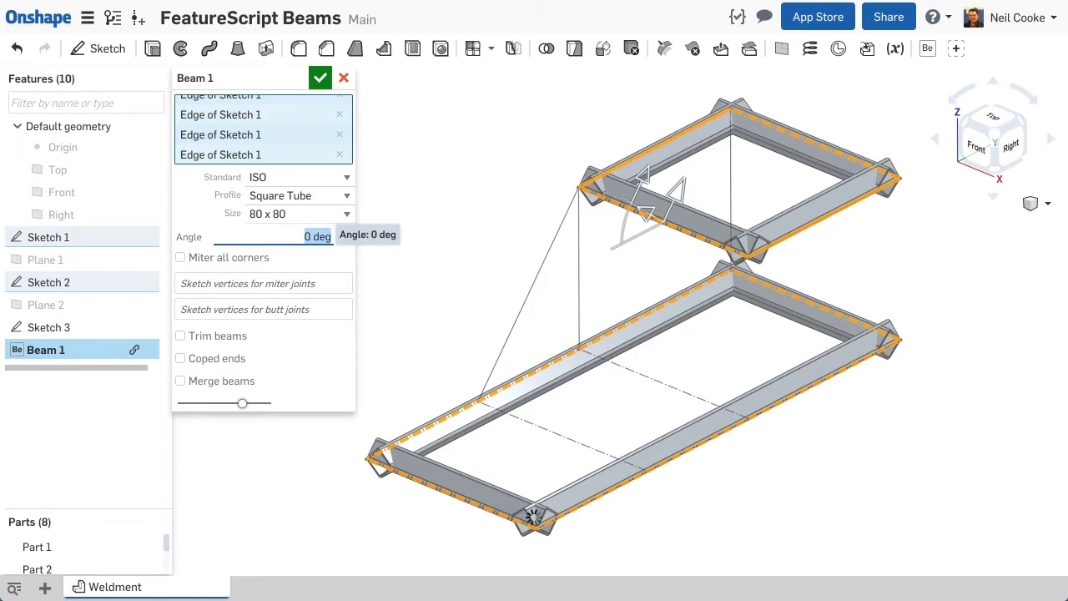
{"action": "left_click", "coordinate": [180, 257]}
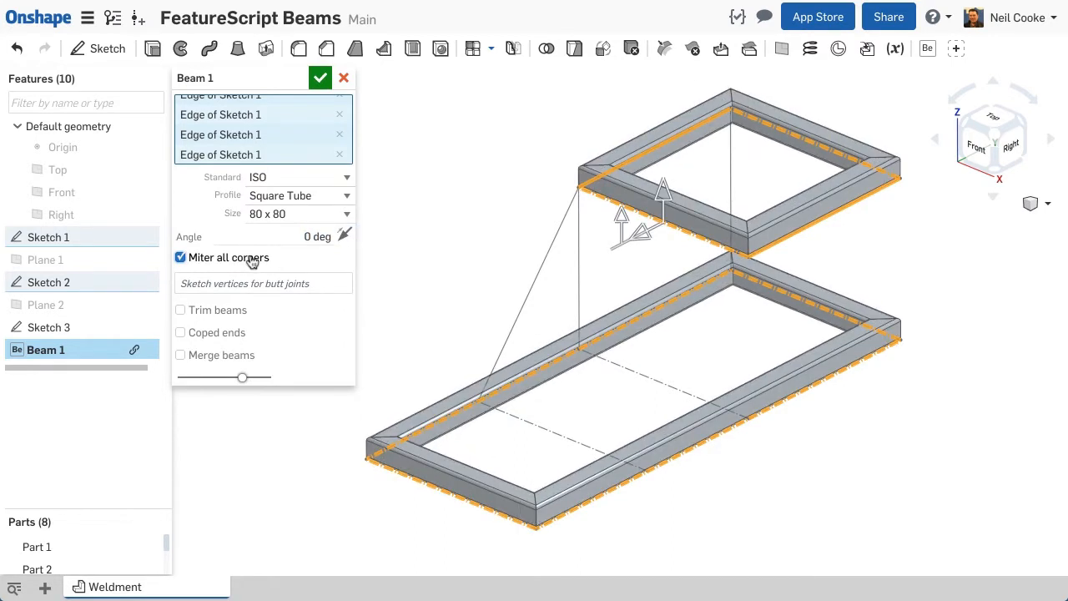
{"action": "left_click", "coordinate": [180, 257]}
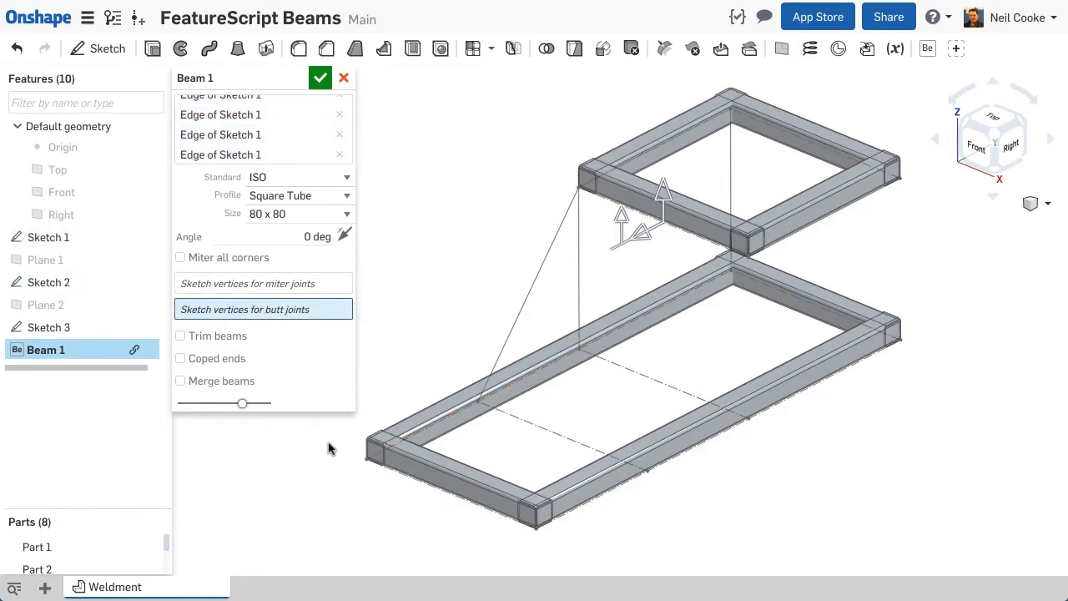
Pick the corner vertices of the base and top rectangles as miter joints.
{"action": "left_click", "coordinate": [533, 514]}
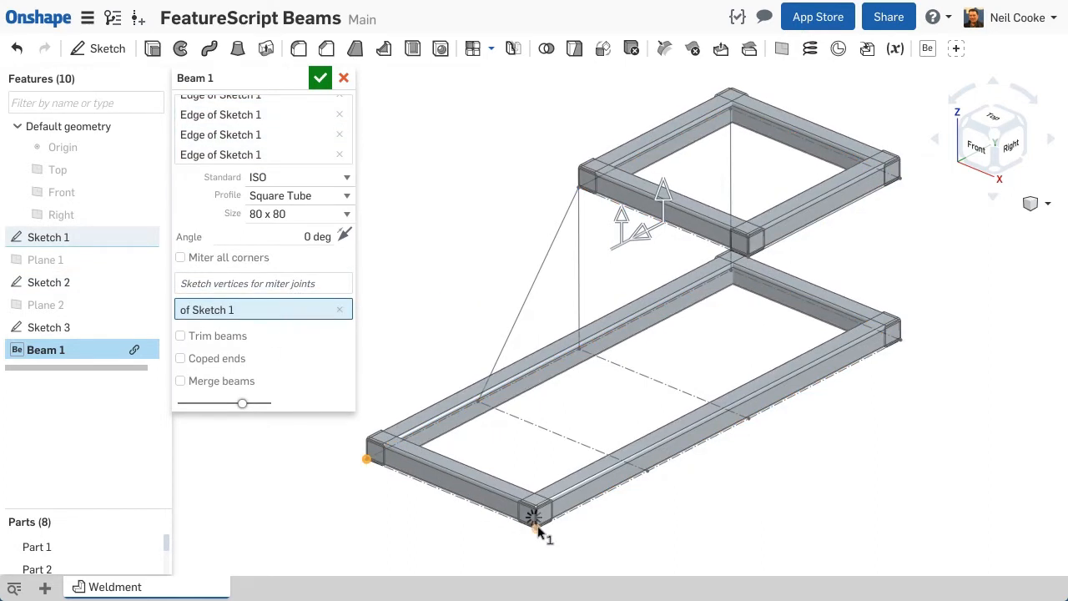
{"action": "left_click", "coordinate": [731, 271]}
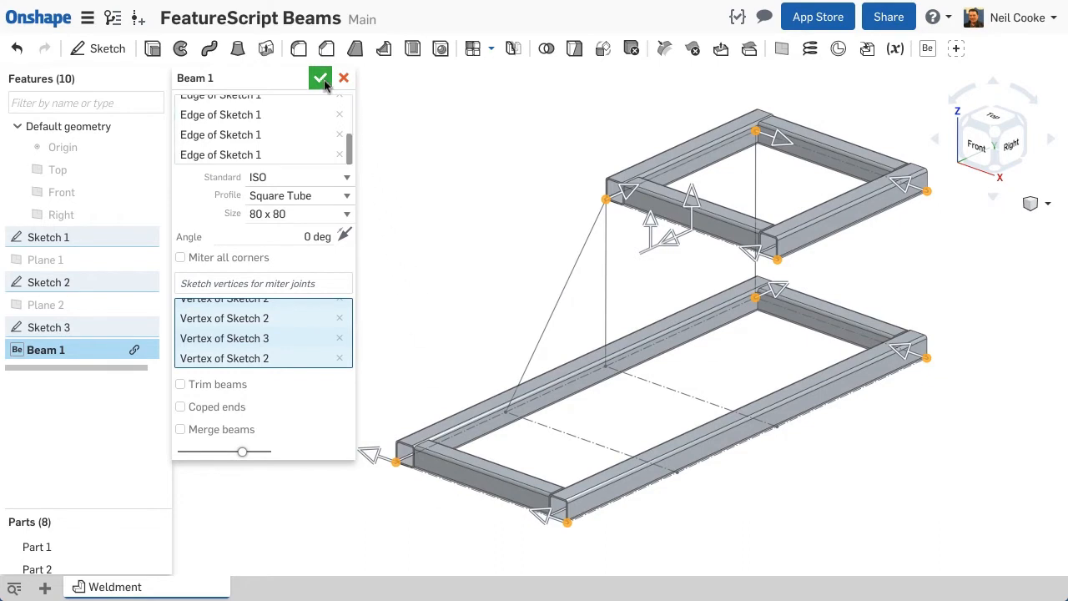
Accept Beam 1 and select the post edge and two cross-beam edges for a second beam.
{"action": "left_click", "coordinate": [321, 78]}
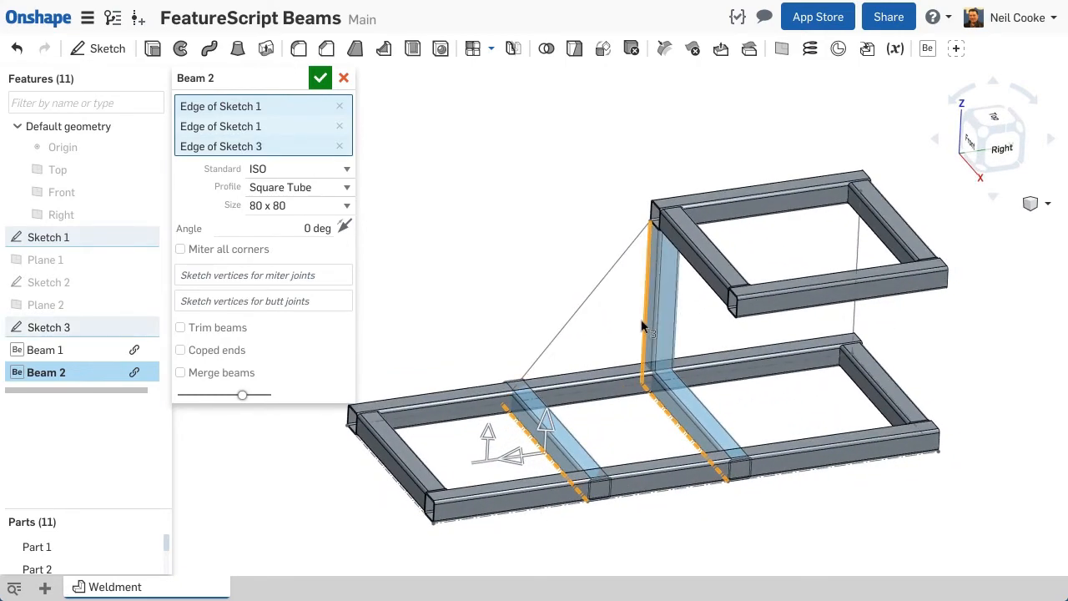
{"action": "left_click", "coordinate": [859, 251]}
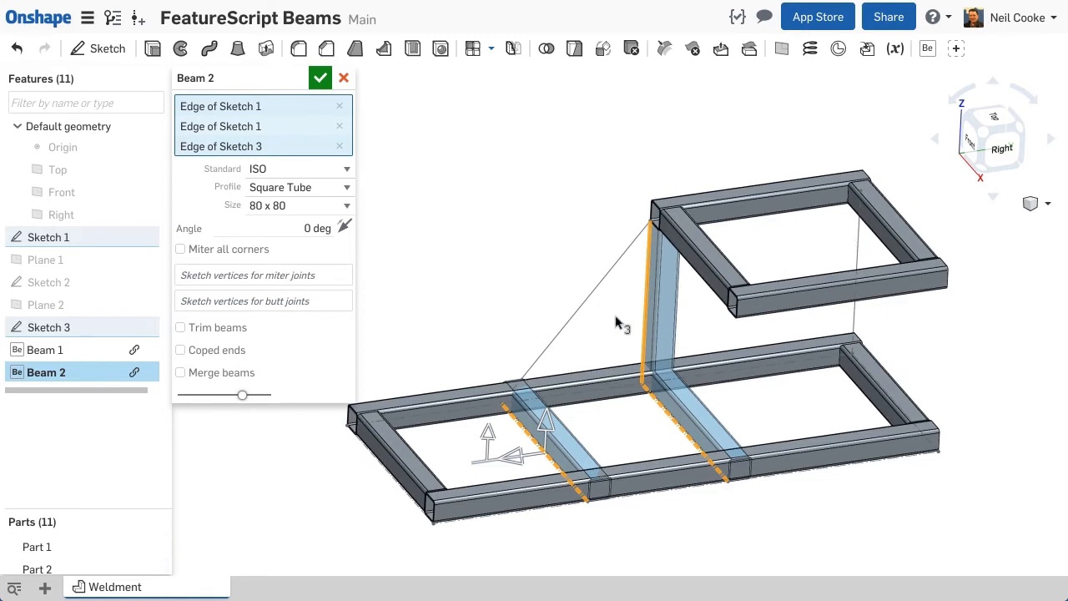
Enable Trim beams, try Part 4 and Coped ends, then remove Part 4 as trim target.
{"action": "left_click", "coordinate": [181, 328]}
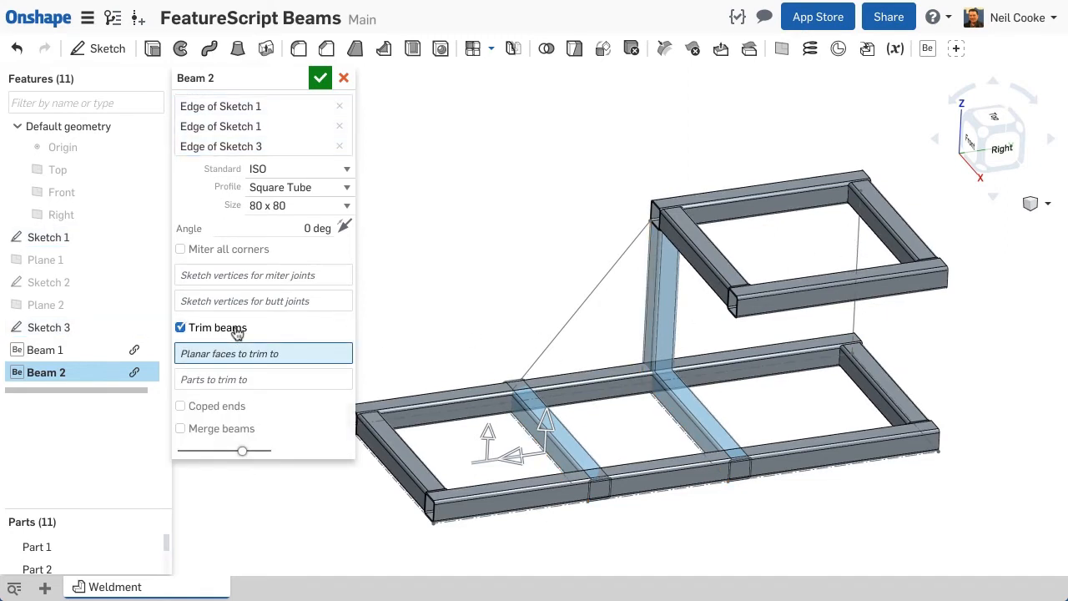
{"action": "mouse_move", "coordinate": [284, 367]}
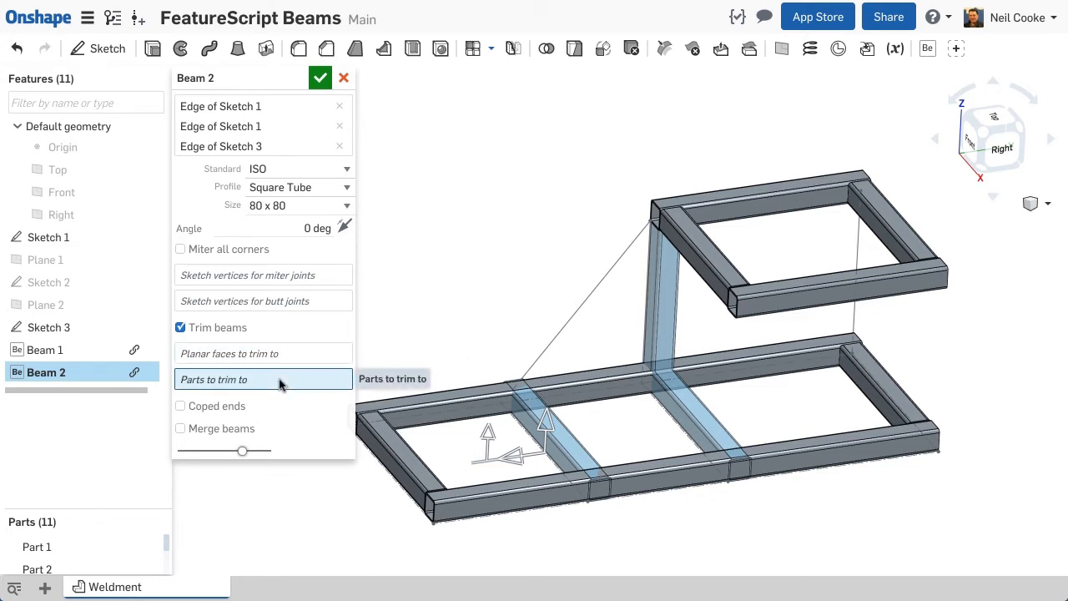
{"action": "left_click", "coordinate": [551, 488]}
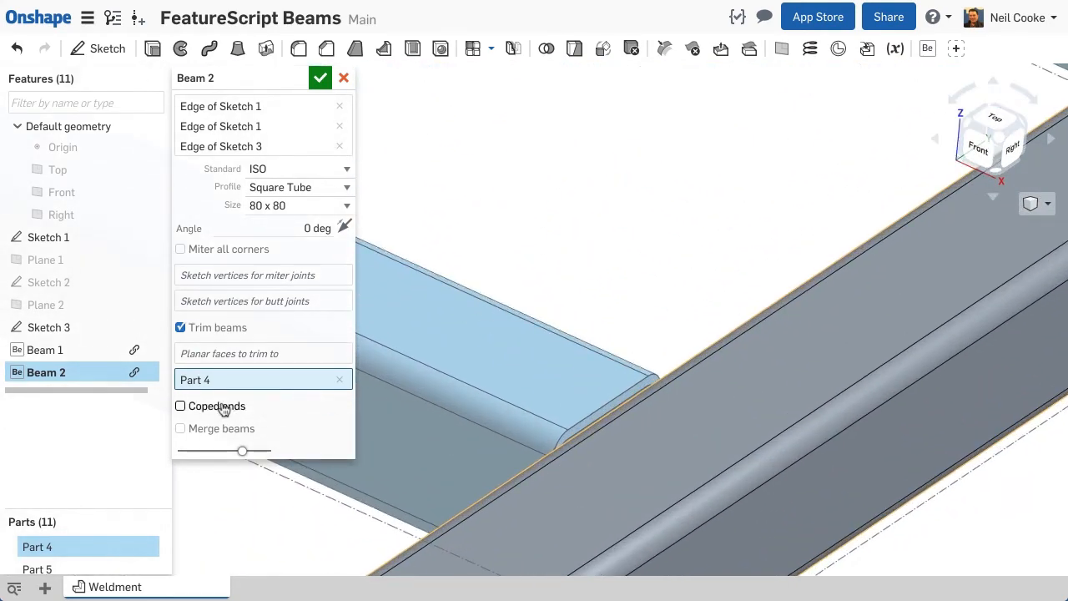
{"action": "left_click", "coordinate": [180, 406]}
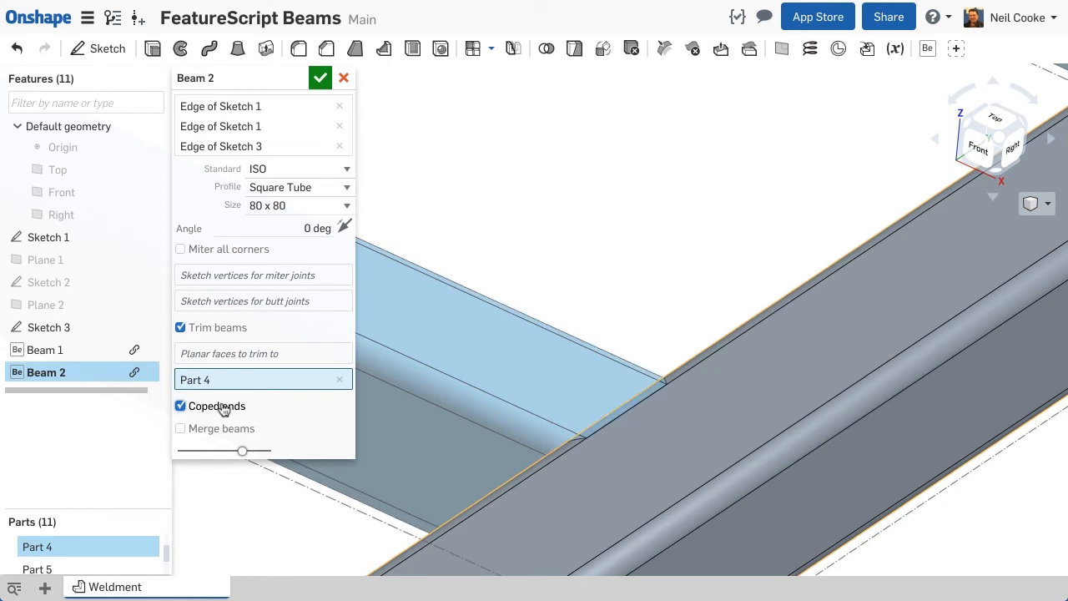
{"action": "left_click", "coordinate": [180, 406]}
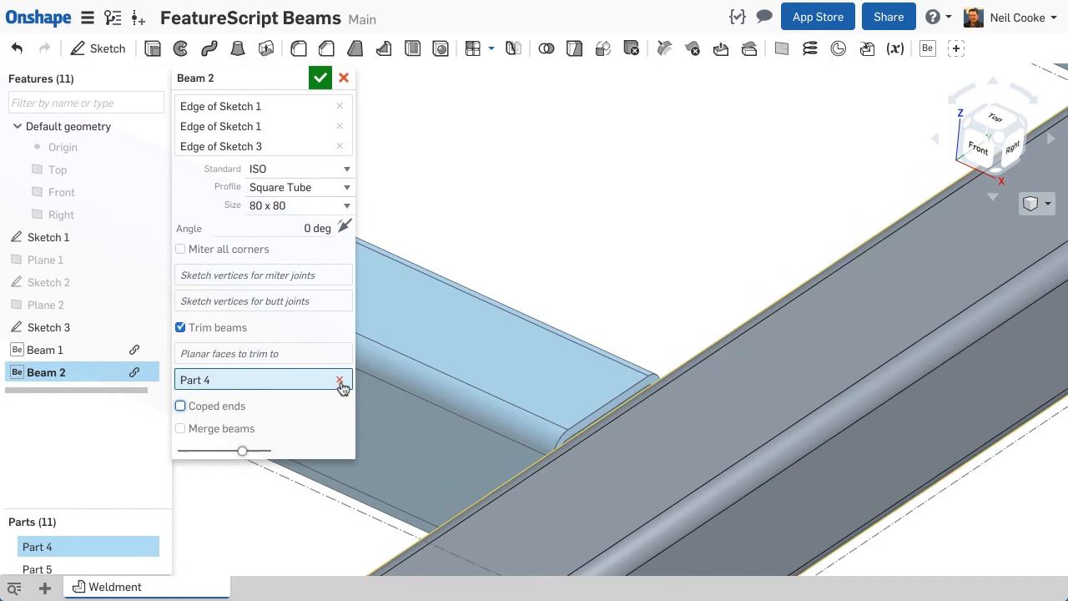
{"action": "left_click", "coordinate": [341, 381]}
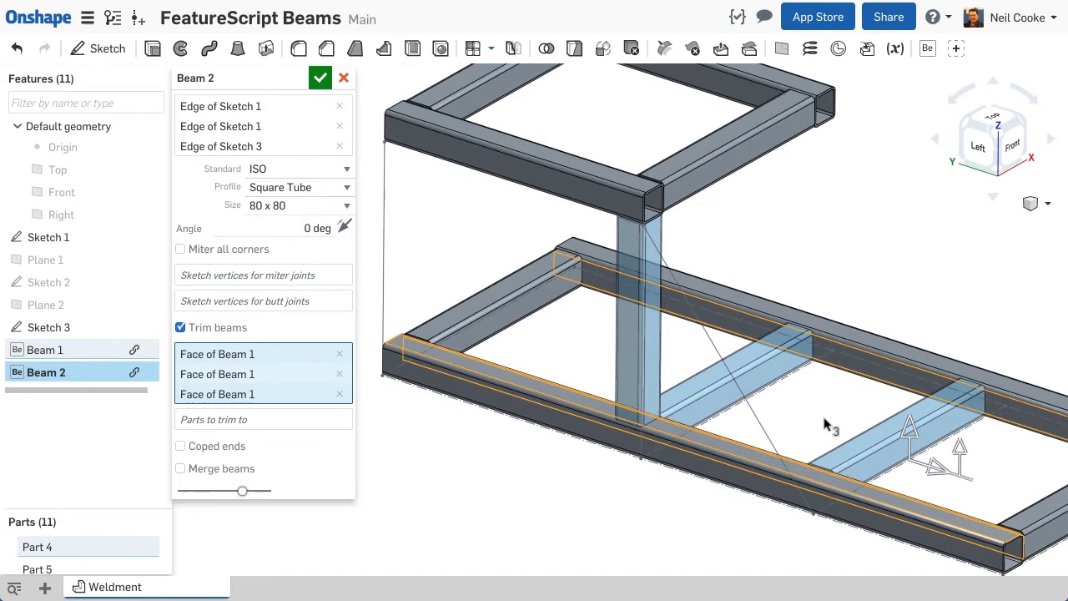
Accept the second beam trimmed to three planar faces of Beam 1.
{"action": "left_click", "coordinate": [320, 78]}
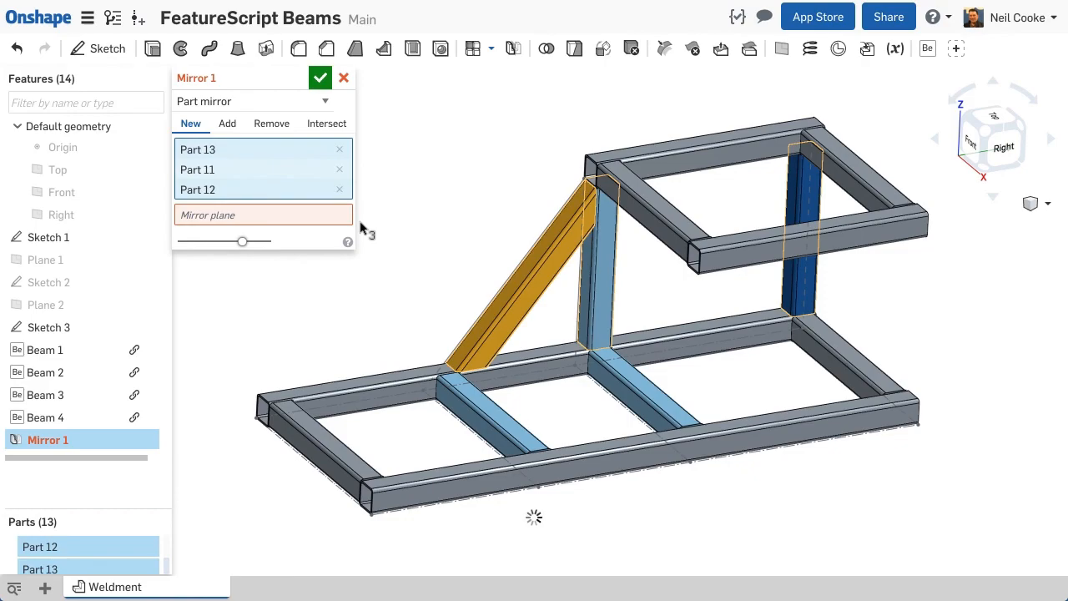
Accept the part mirror of Parts 11, 12 and 13 across the frame's middle plane.
{"action": "left_click", "coordinate": [320, 79]}
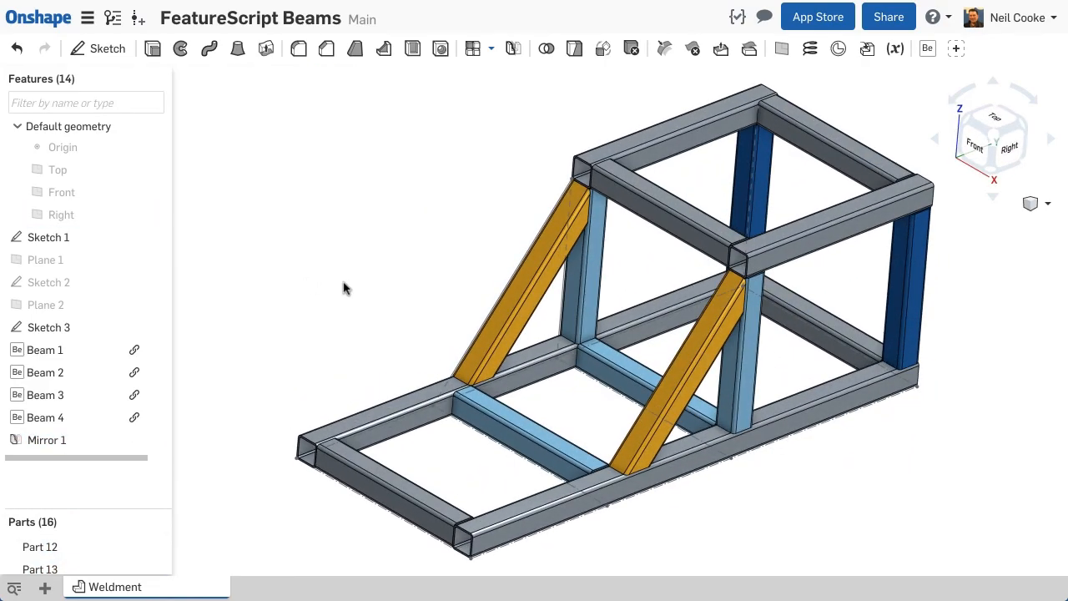